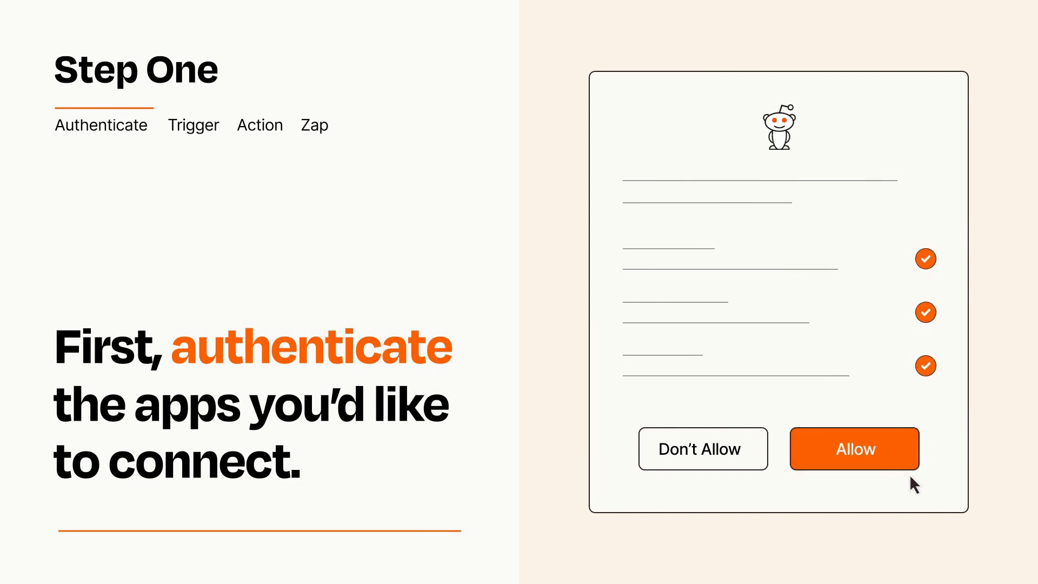
# - Allow Zapier access to the Reddit account on the authorization screen
pyautogui.click(855, 449)
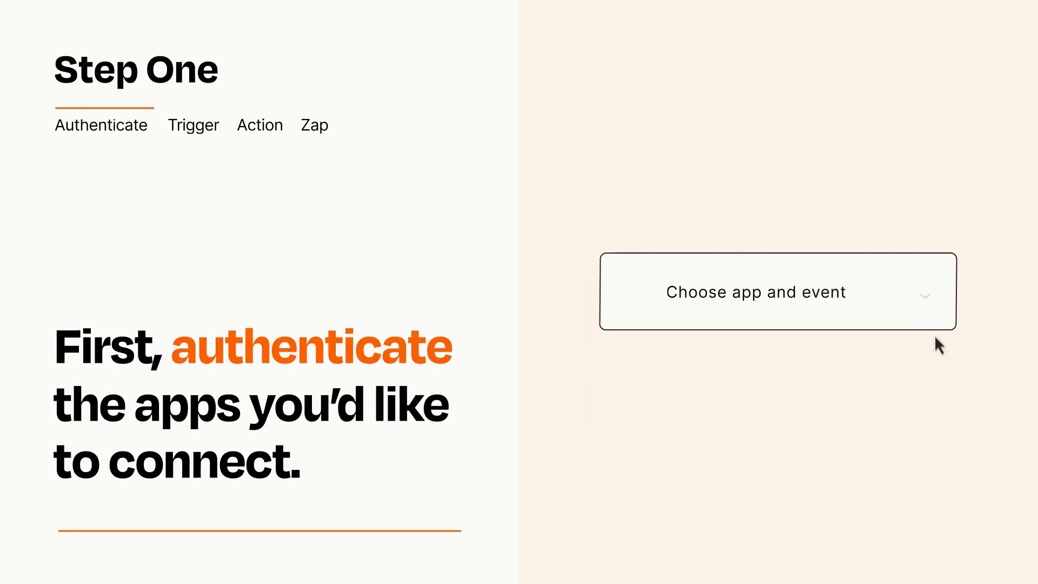
# - Choose RSS 'New Item in Feed' as the Zap's trigger event
pyautogui.click(776, 291)
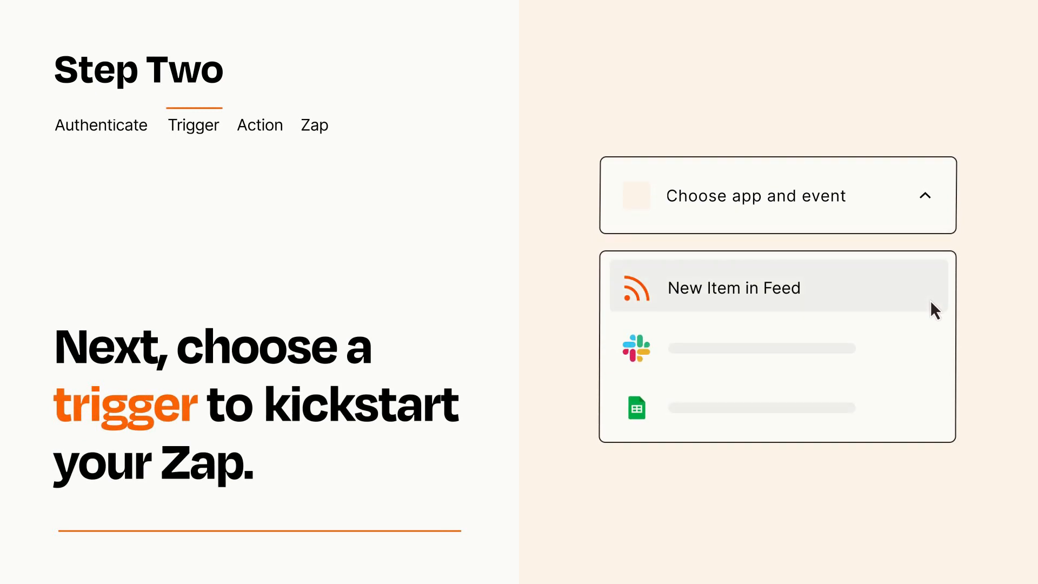
pyautogui.moveTo(935, 345)
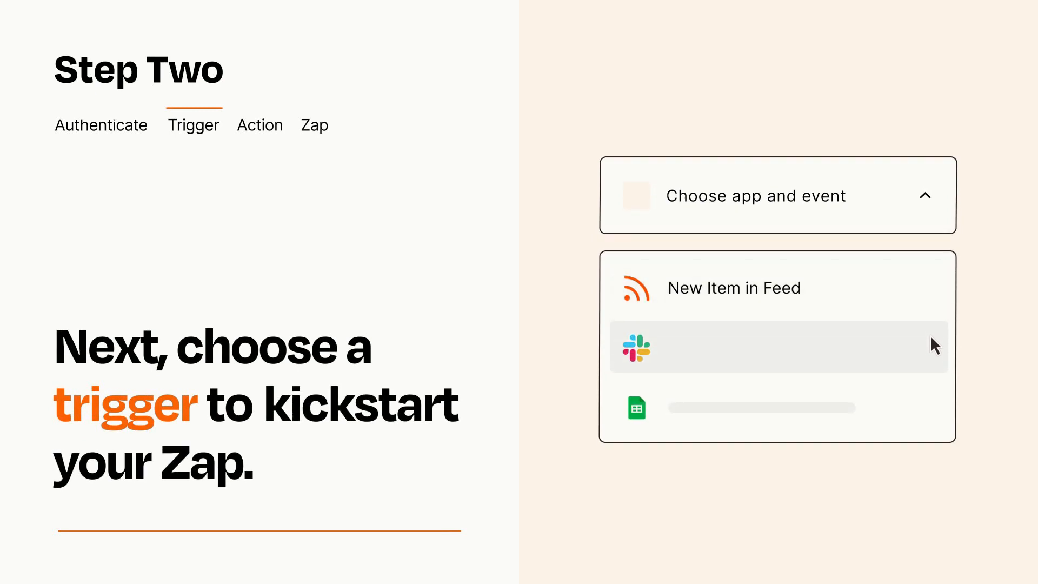
pyautogui.moveTo(933, 412)
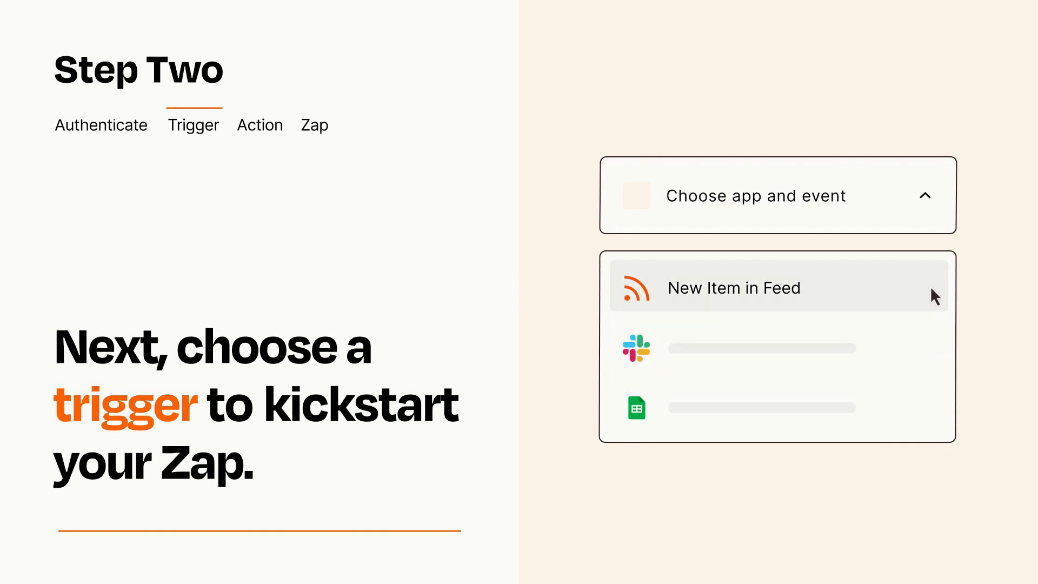
pyautogui.moveTo(933, 300)
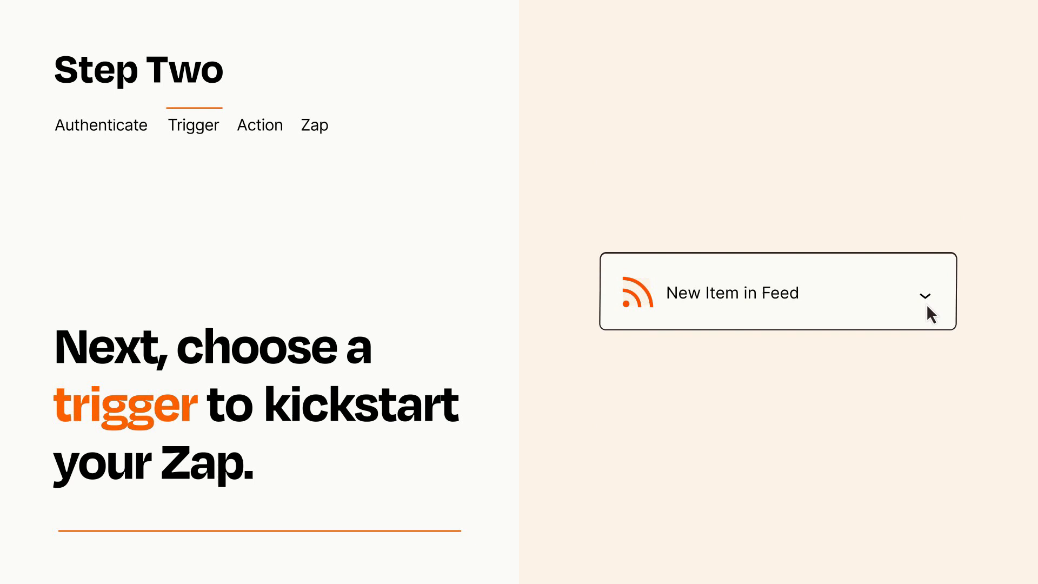
pyautogui.moveTo(940, 311)
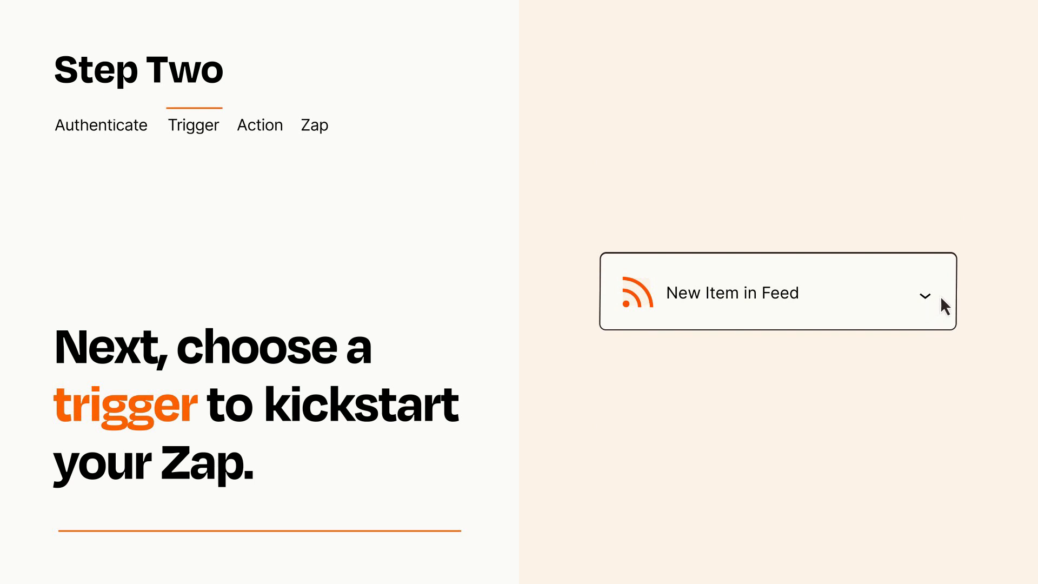
pyautogui.moveTo(939, 302)
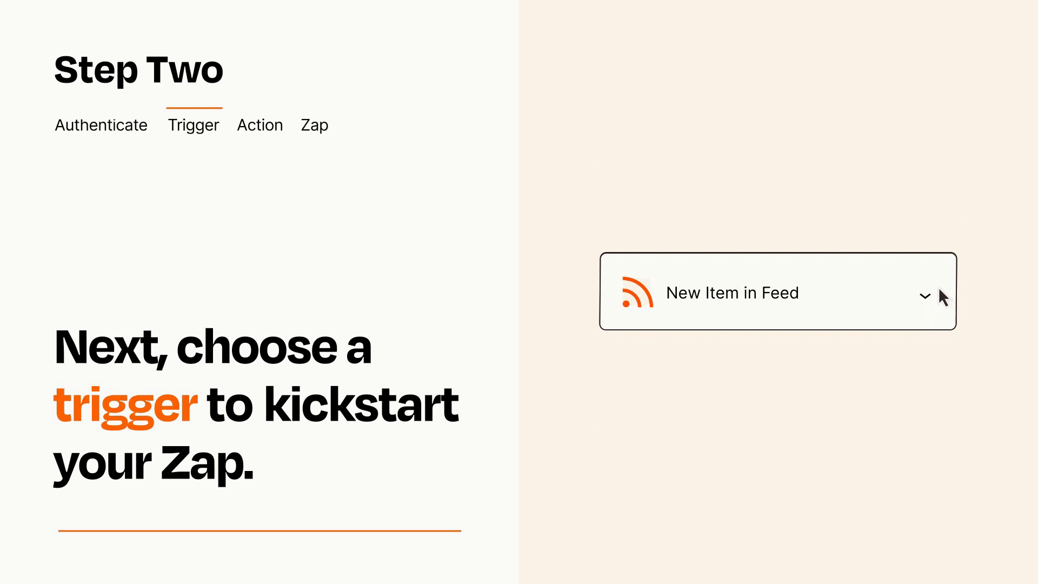
pyautogui.click(260, 124)
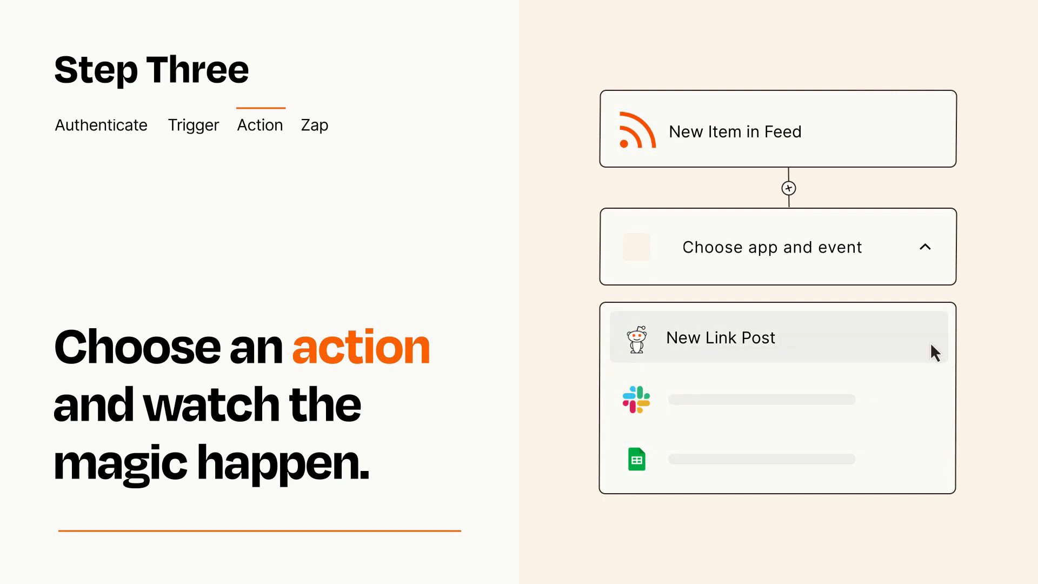
# - Select Reddit's 'New Link Post' as the Zap's action event
pyautogui.click(720, 337)
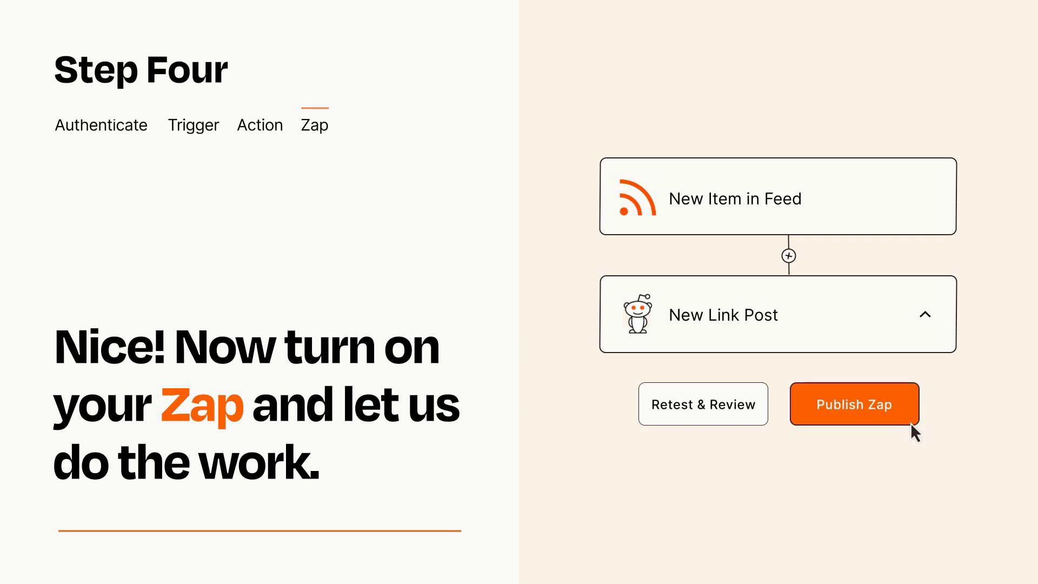
# - Publish the Zap so new feed items become Reddit link posts
pyautogui.click(853, 404)
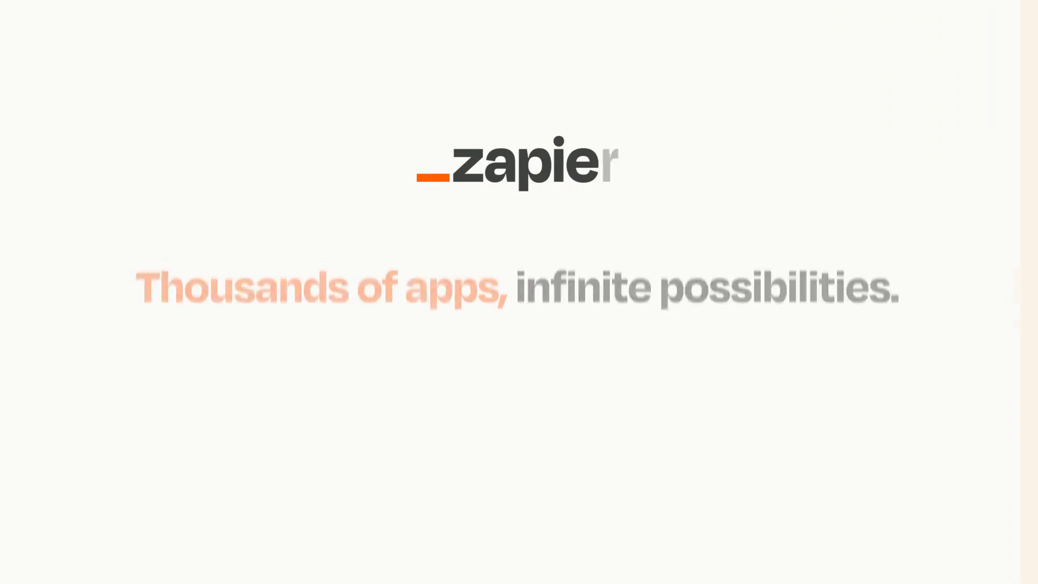